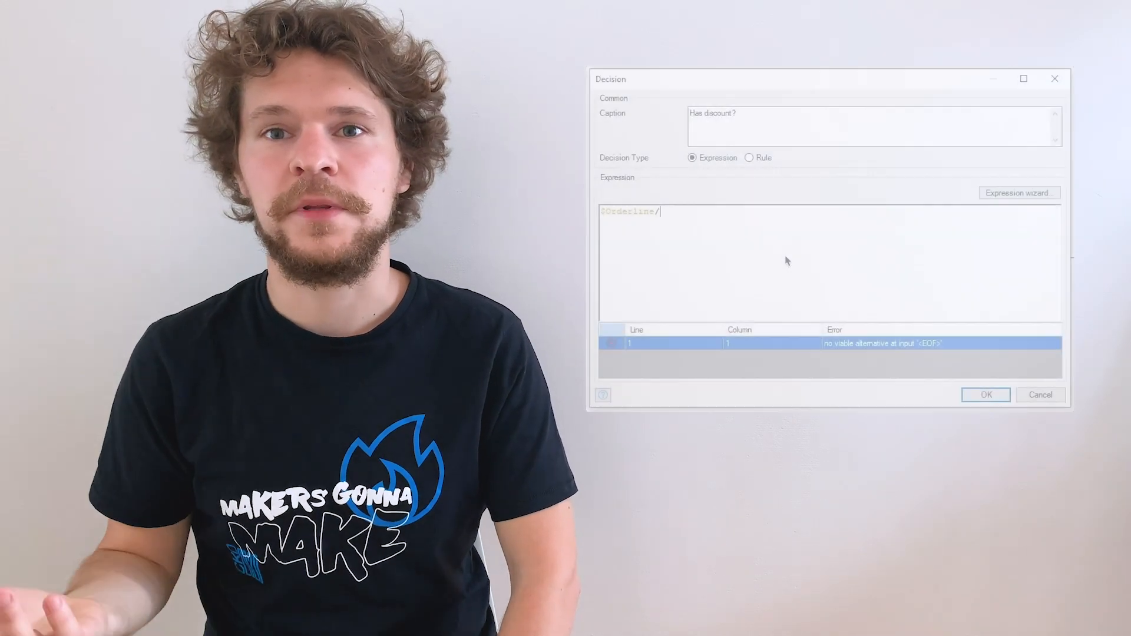
{"action": "type", "text": "/MyFirstModule.Order/"}
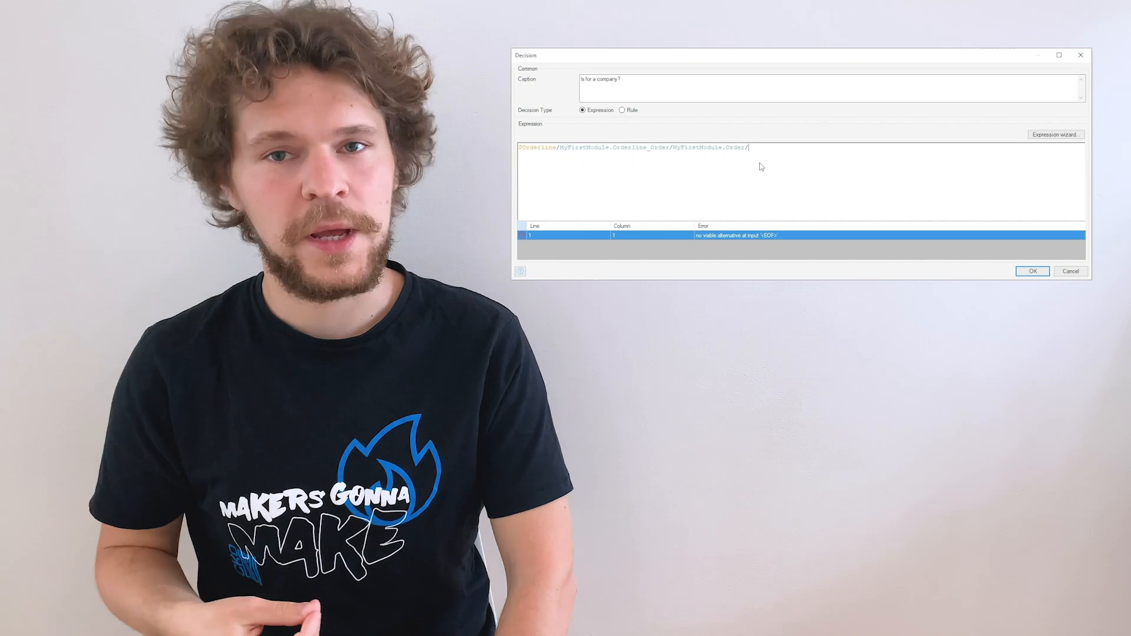
{"action": "type", "text": "MyFirstModule.Order_Customer"}
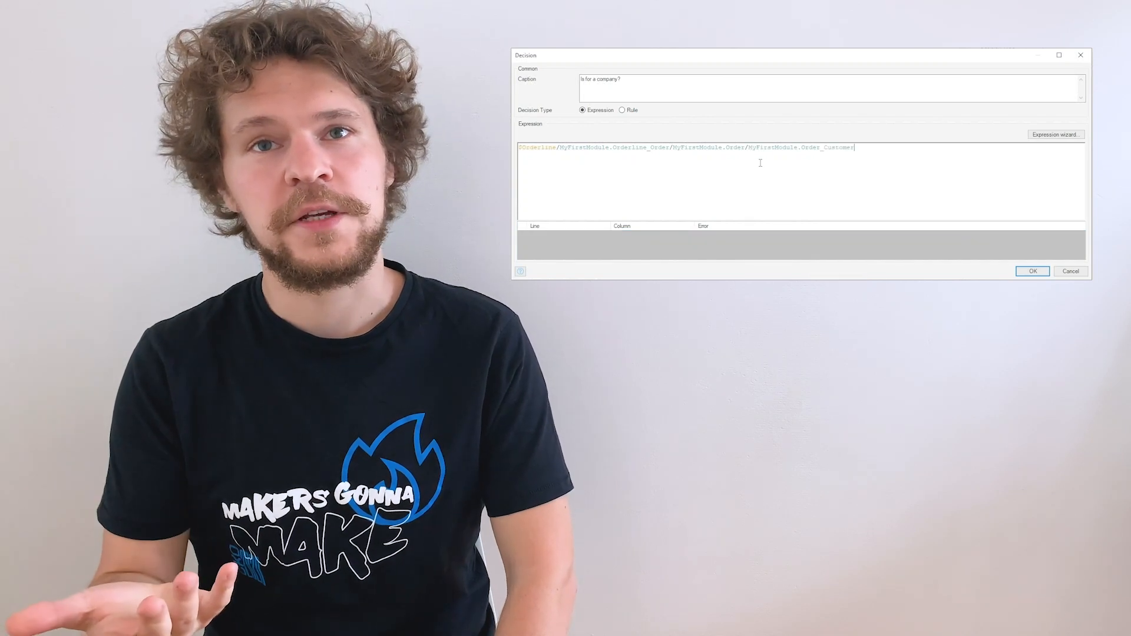
{"action": "type", "text": "/MyFirstModule.Customer"}
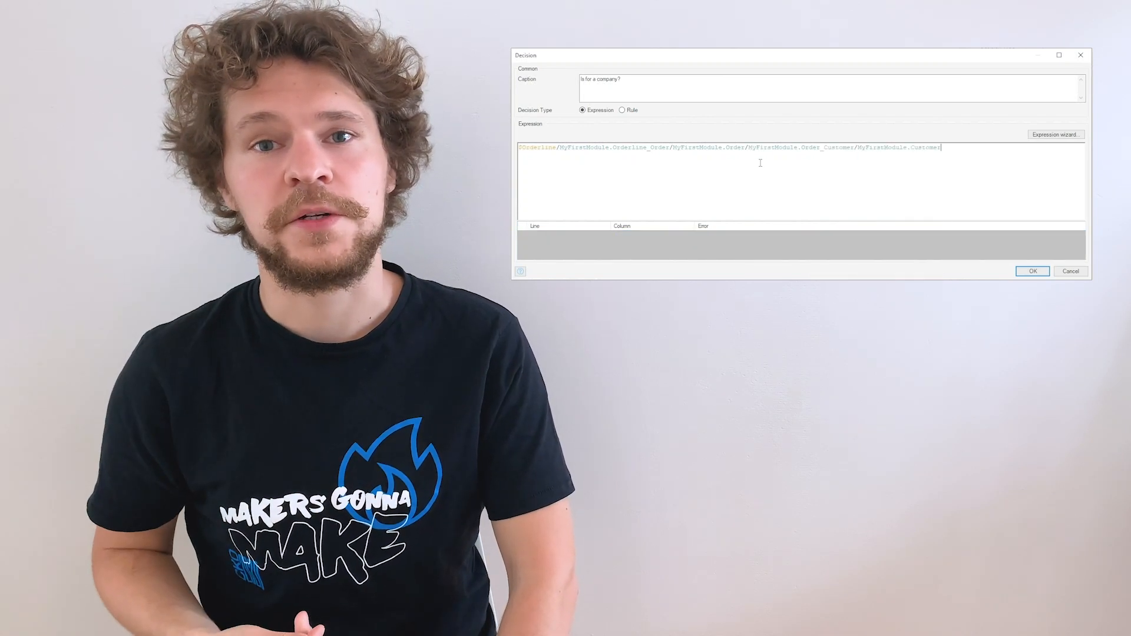